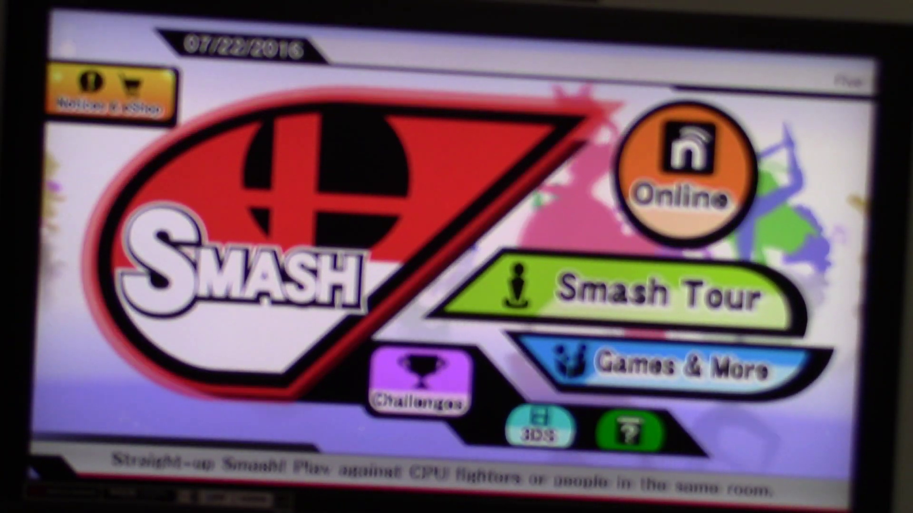
Step: Choose Smash on the main menu to reach the match rules screen
left_click(245, 267)
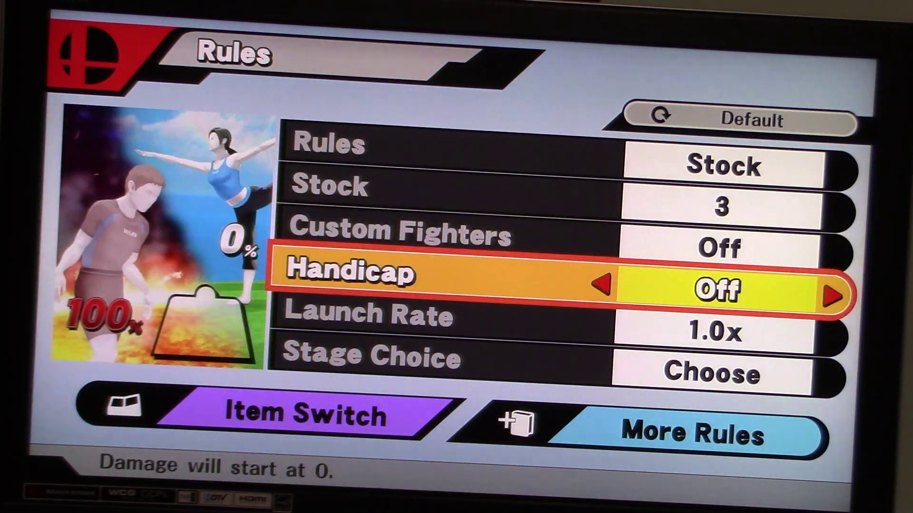
Step: Confirm Stock rules with 3 lives and proceed to fighter selection
left_click(302, 416)
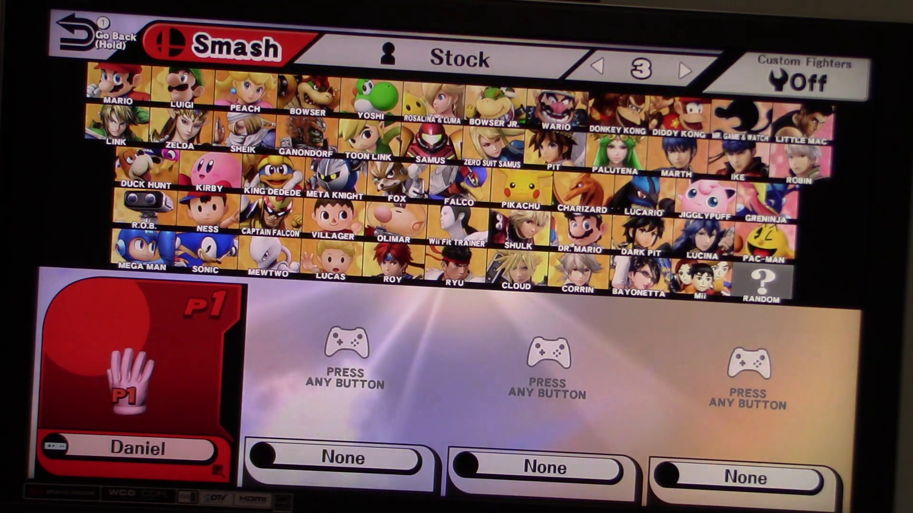
Step: Pick Mario as Player 1's fighter on the character select screen
left_click(113, 86)
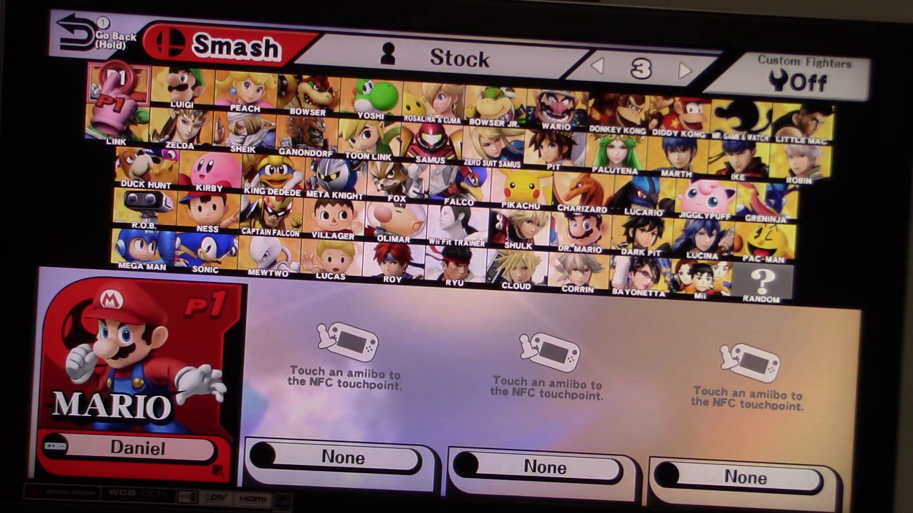